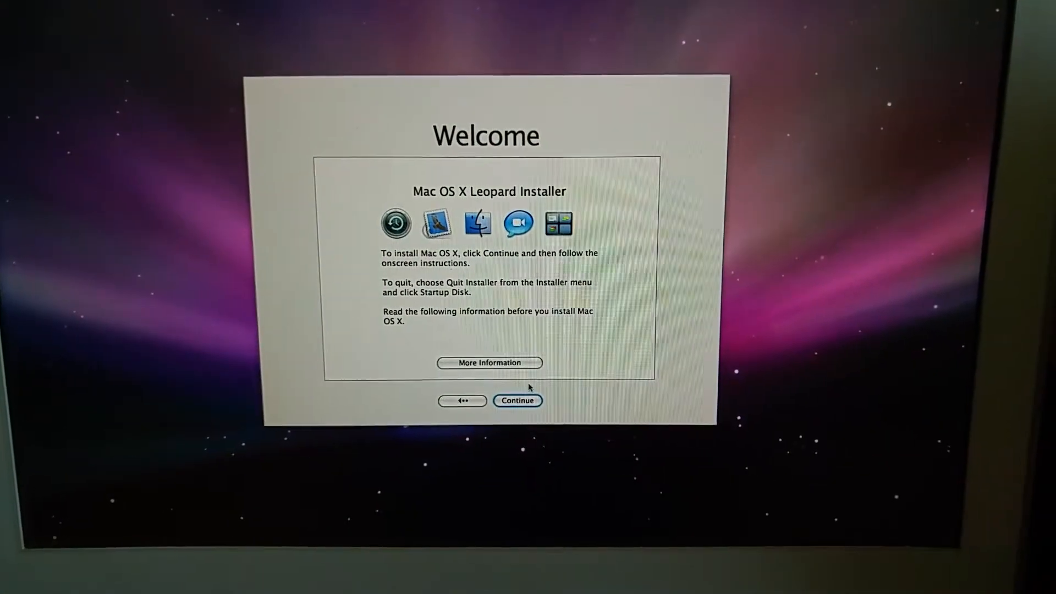
- Move past the installer's Welcome screen to reach the erase prompt for the ppp volume
left_click(517, 401)
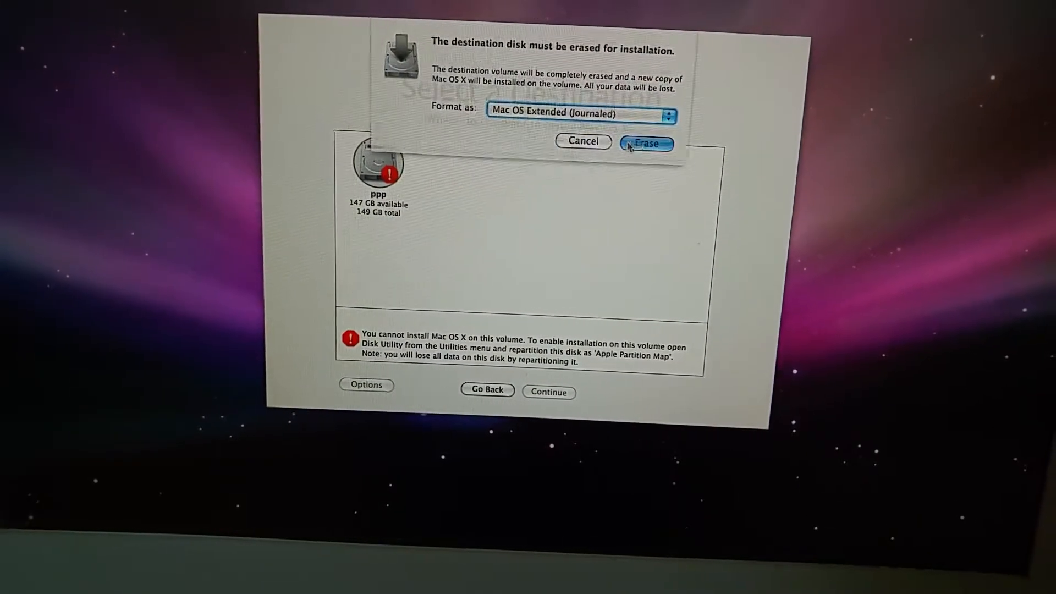
- Accept erasing ppp as Mac OS Extended (Journaled) and proceed, ending in Install Failed
left_click(644, 143)
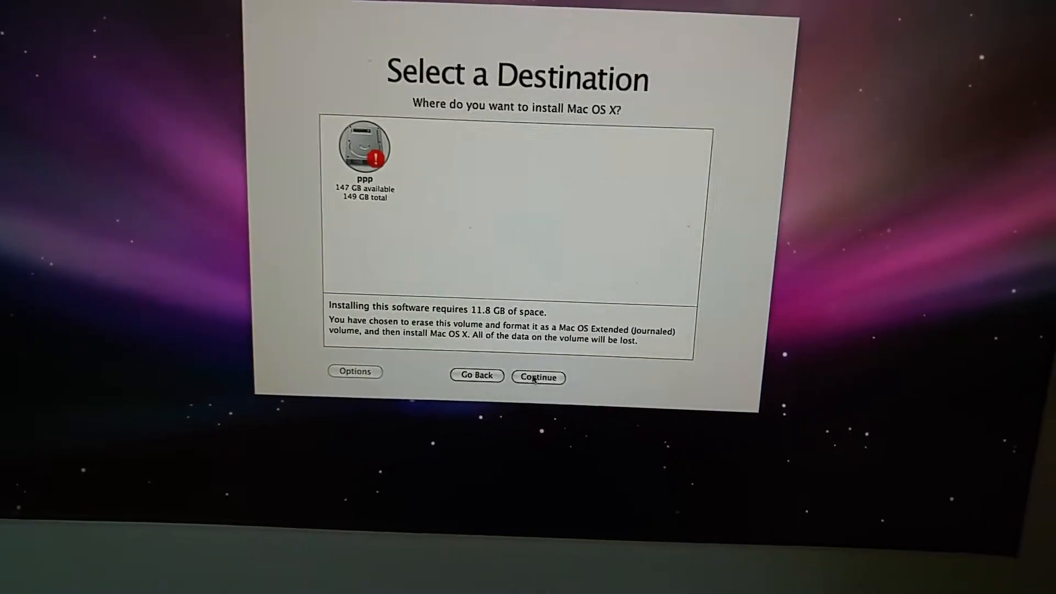
left_click(538, 376)
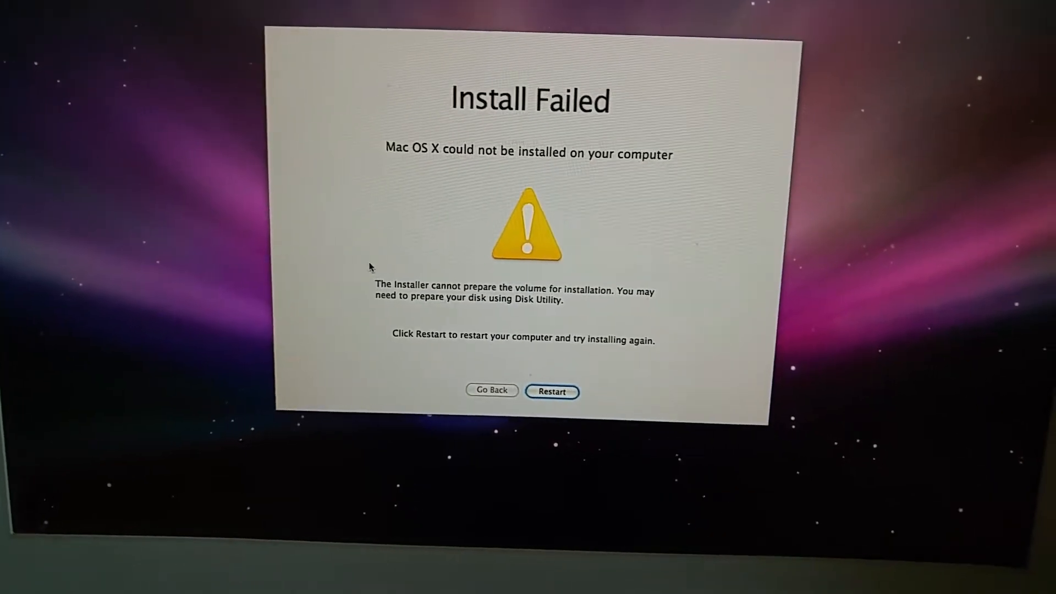
- Launch Disk Utility from the installer's Utilities menu
left_click(492, 391)
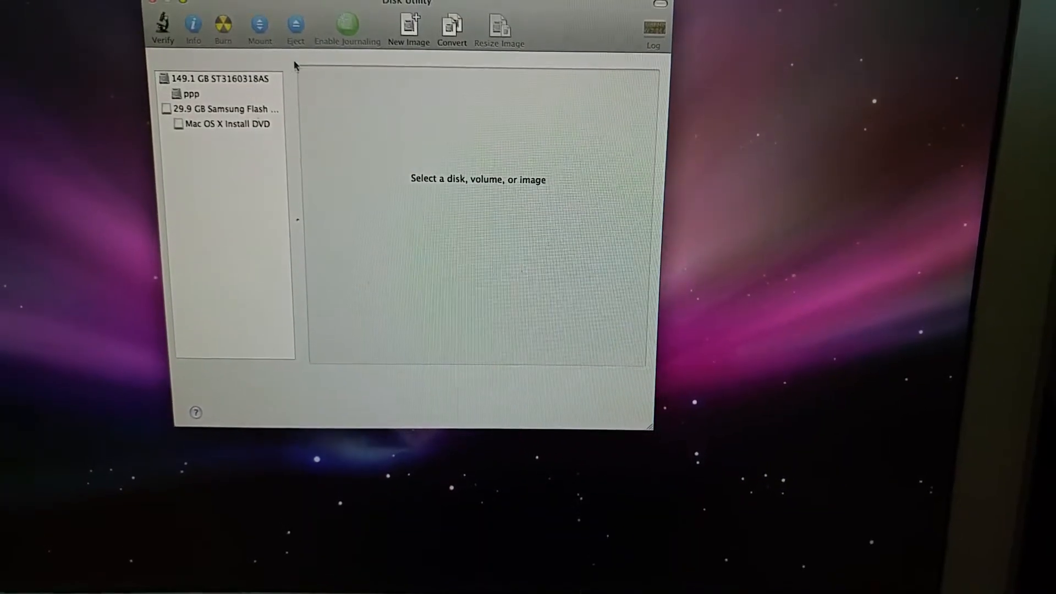
- Verify ppp appears OK, then show Partition settings for the 149.1 GB ST3160318AS drive
left_click(192, 94)
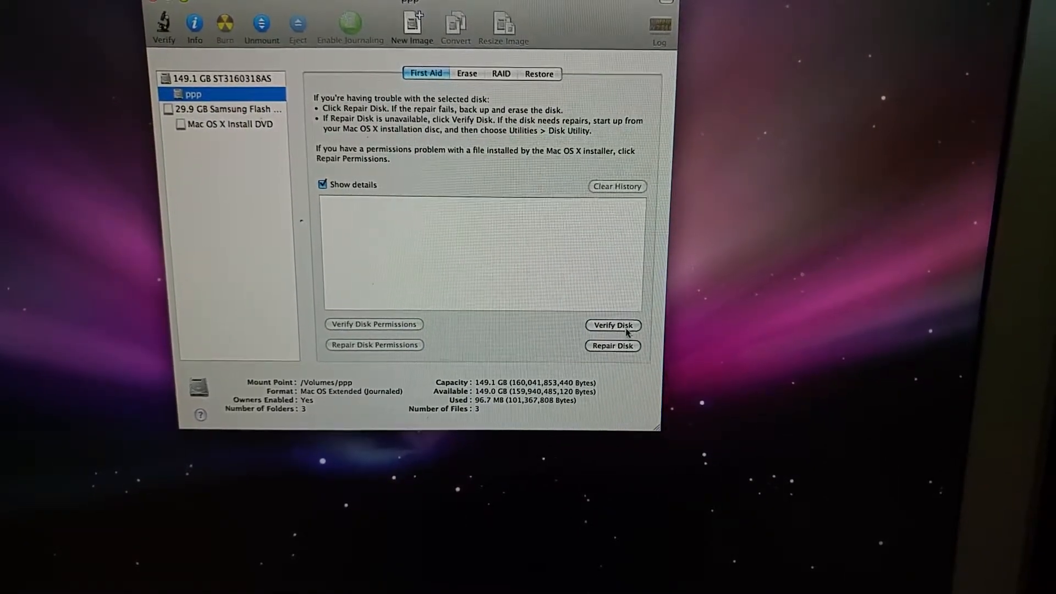
left_click(612, 325)
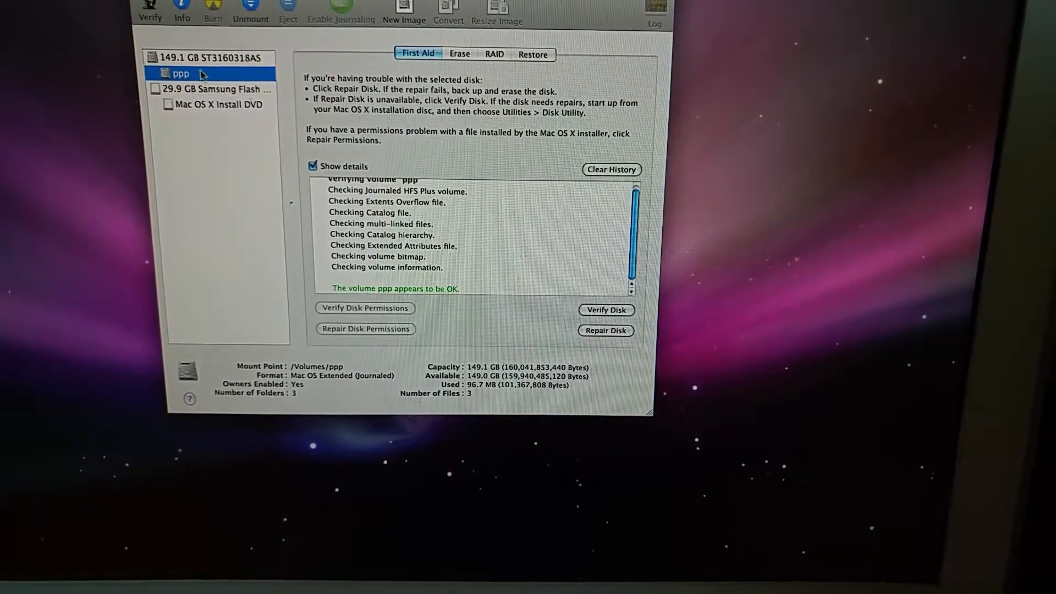
left_click(209, 57)
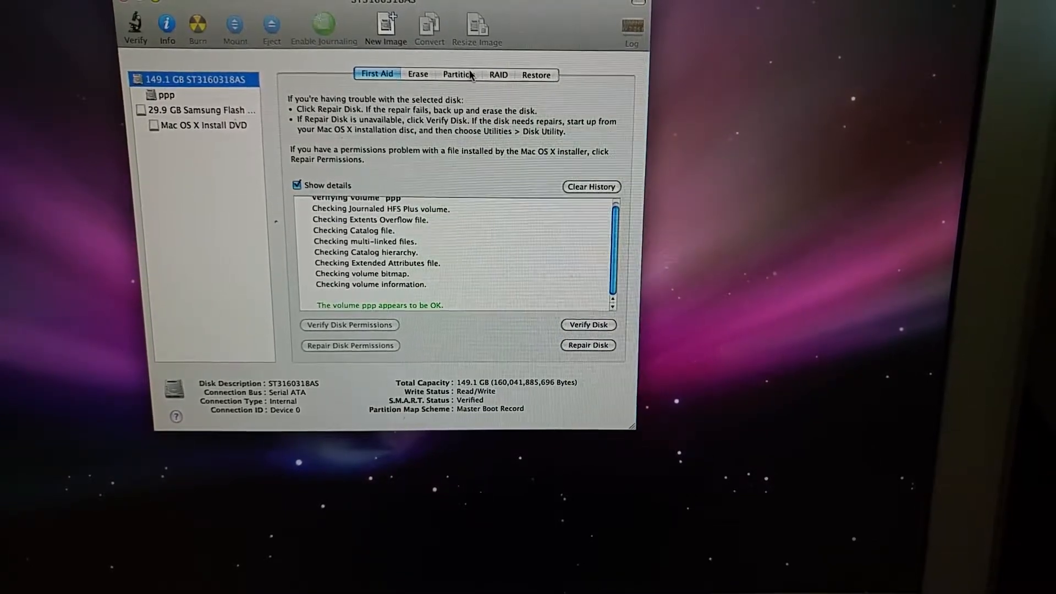
left_click(458, 75)
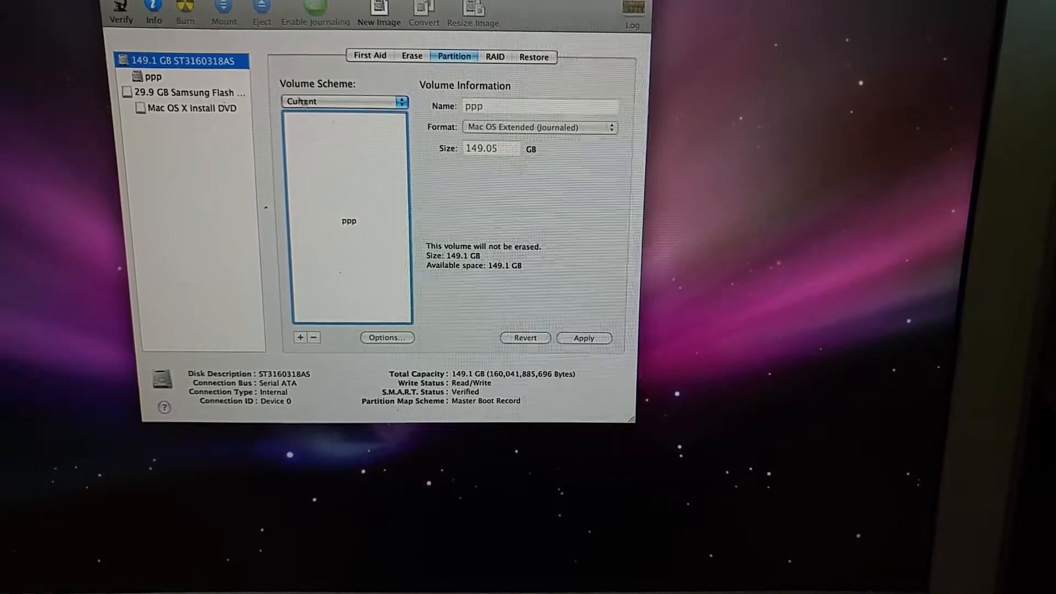
- Set the Volume Scheme to 1 Partition and name it imac
left_click(343, 101)
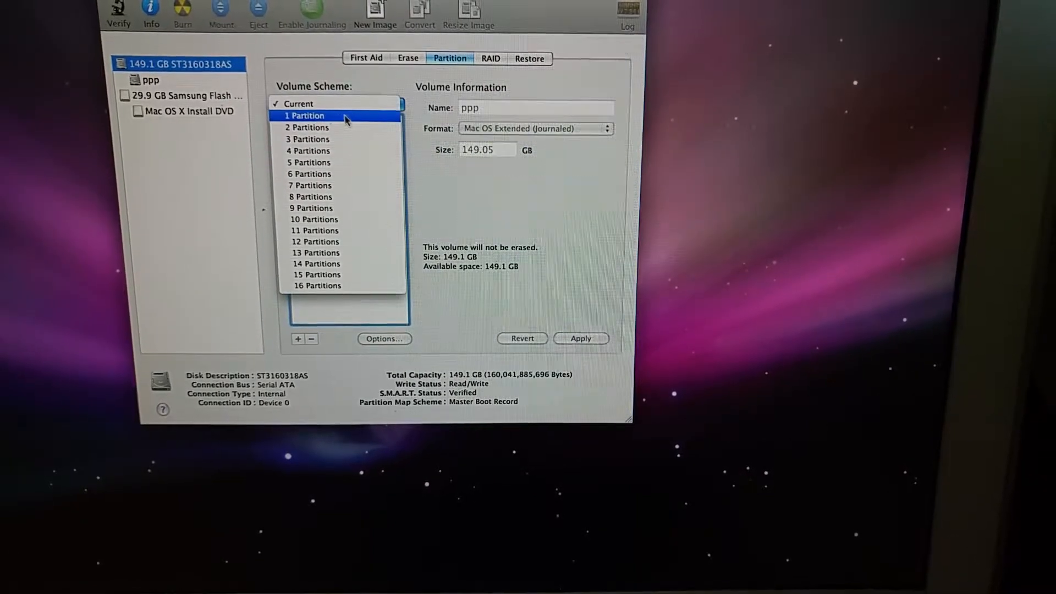
left_click(305, 115)
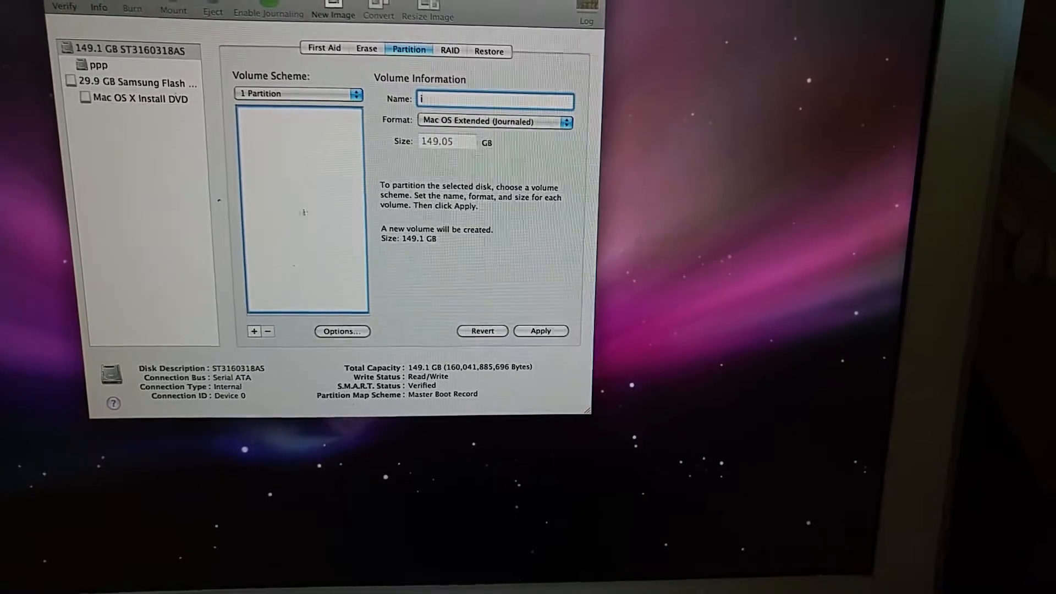
type("mac")
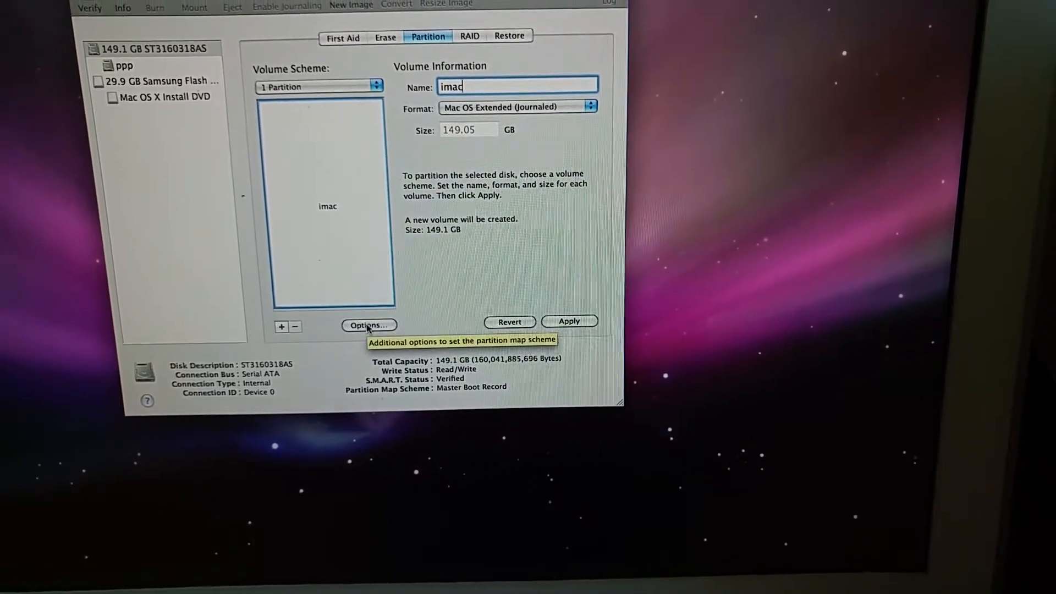
- Switch the partition scheme from Master Boot Record to Apple Partition Map
left_click(368, 325)
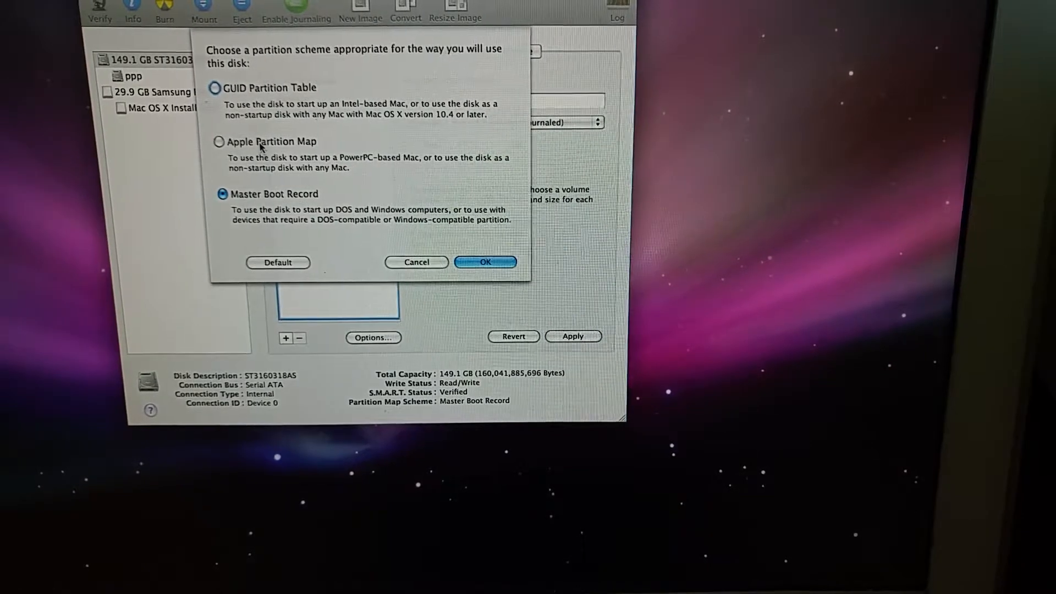
left_click(218, 139)
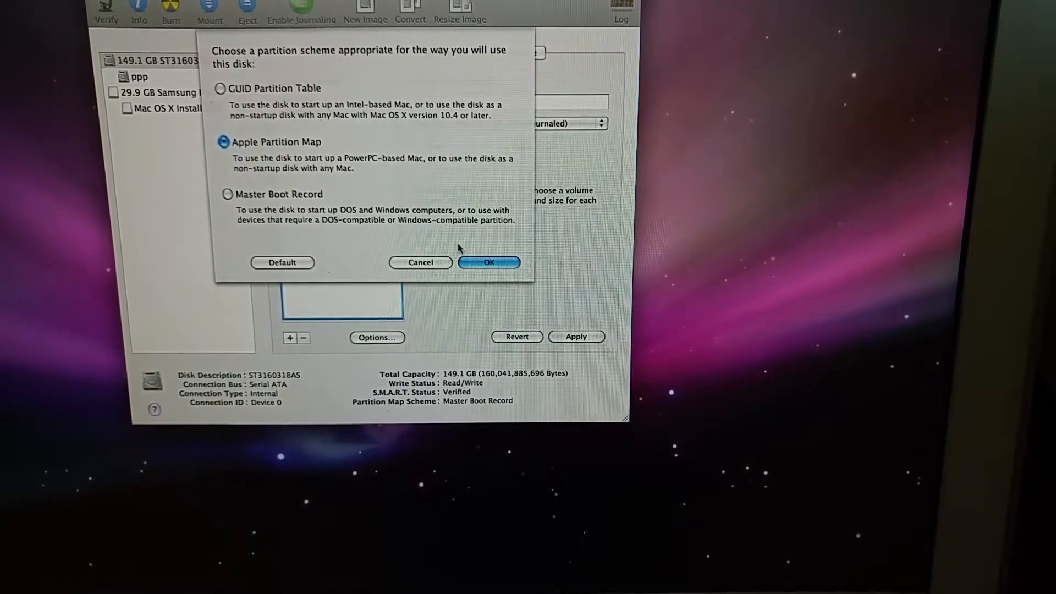
left_click(489, 262)
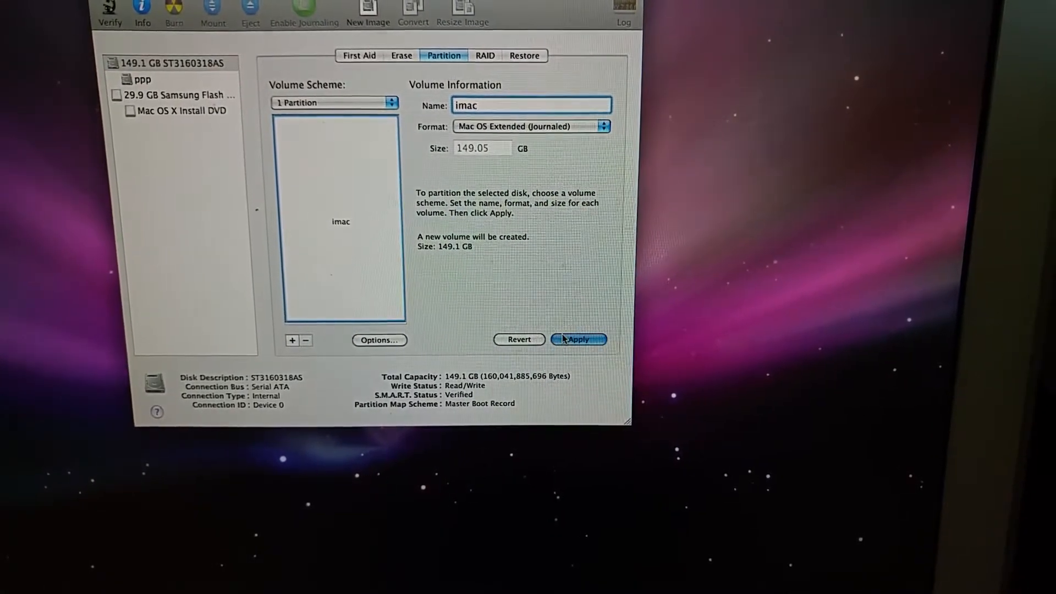
- Apply and confirm the repartition, then install Mac OS X onto the 148 GB imac volume
left_click(577, 338)
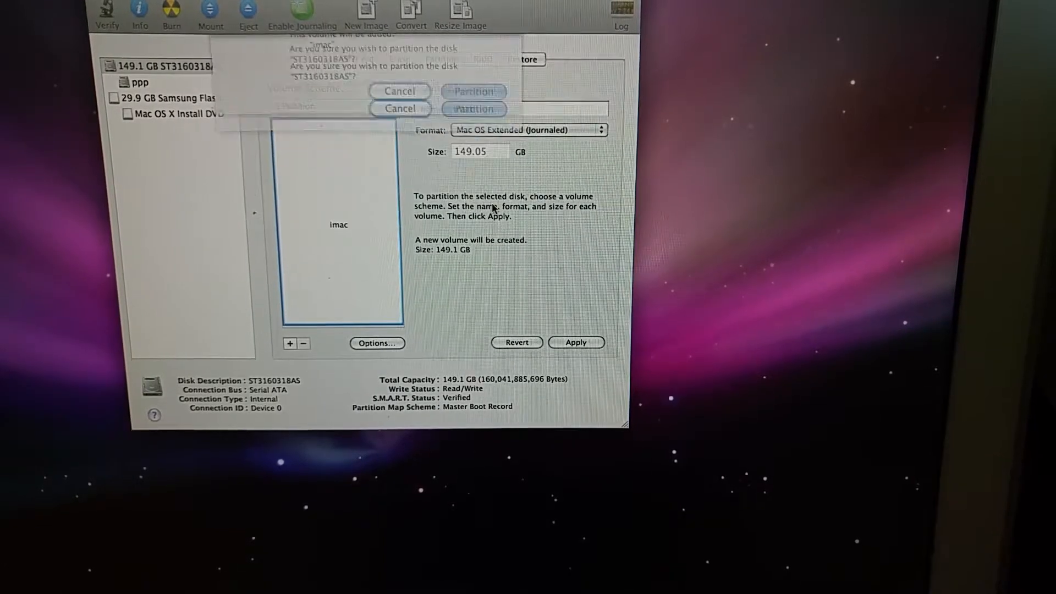
left_click(473, 90)
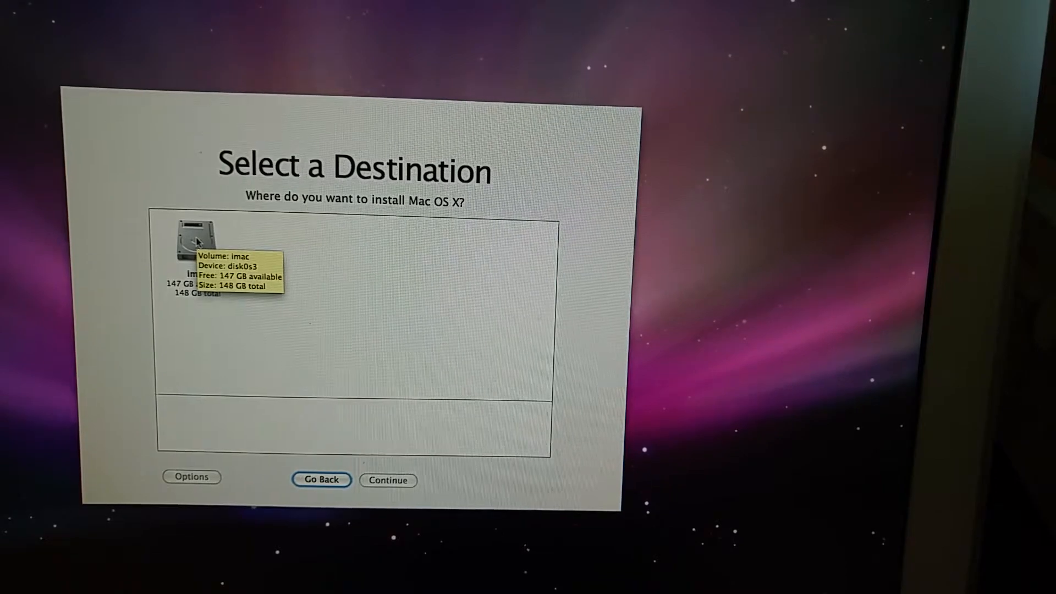
left_click(199, 239)
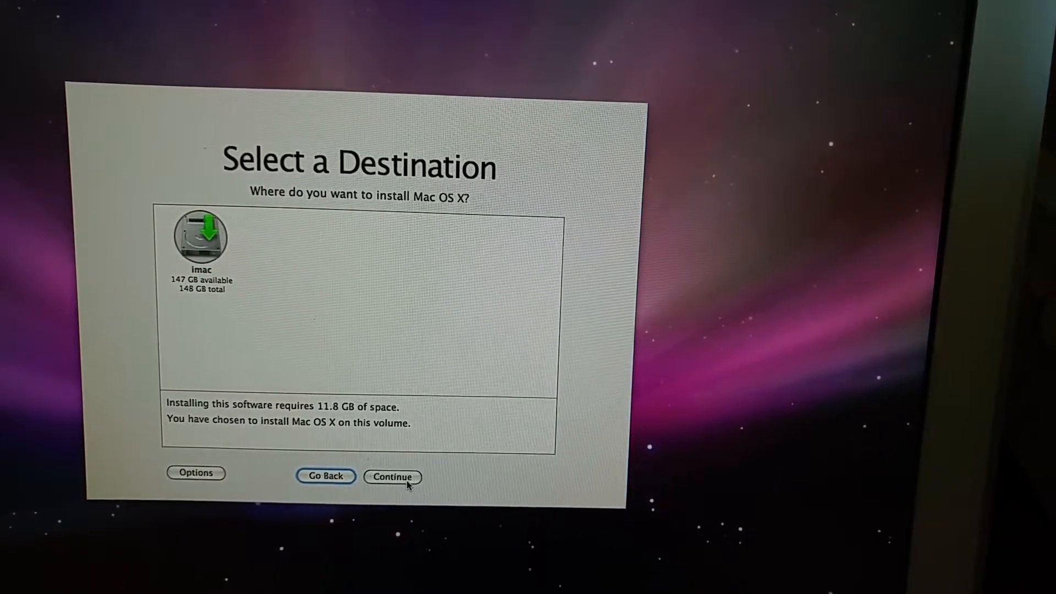
left_click(393, 477)
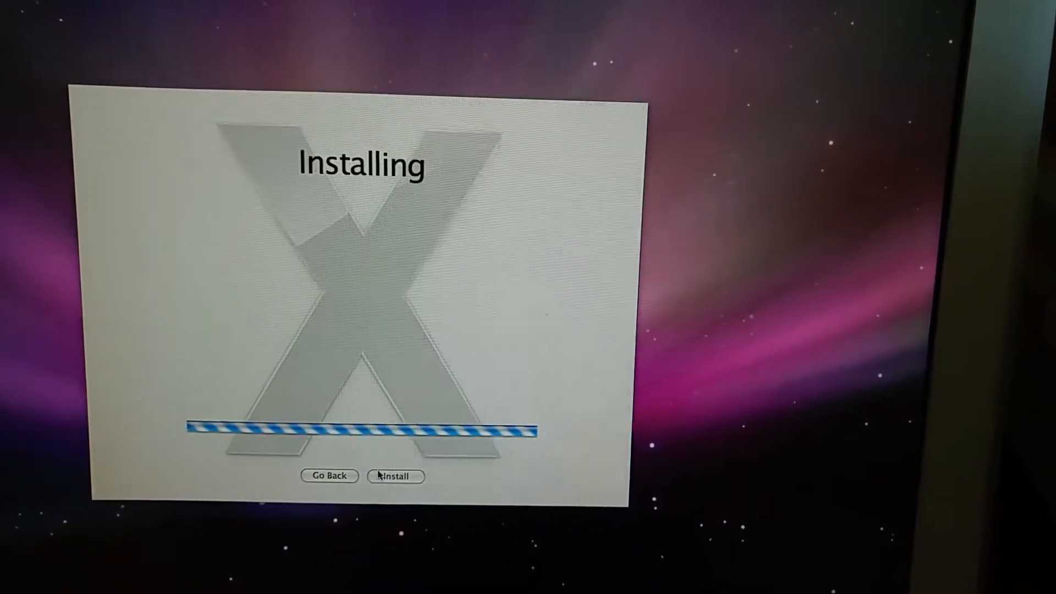